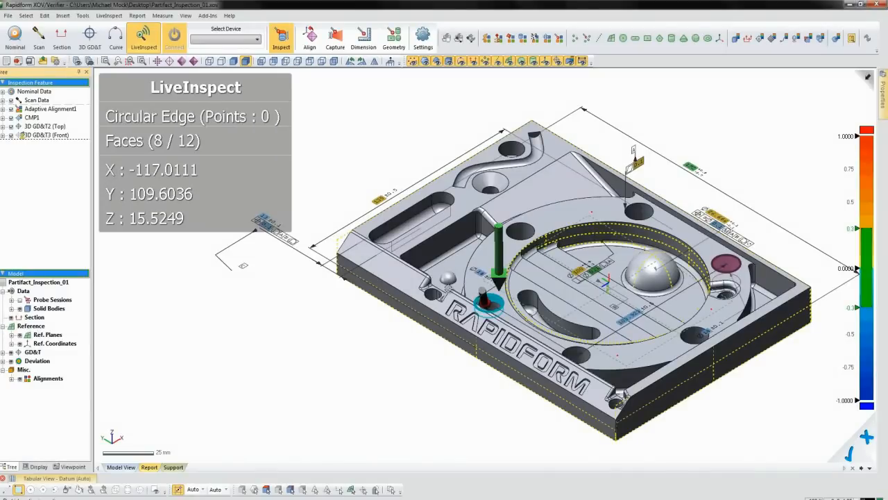
Exit LiveInspect mode and bring up the auto-generated inspection report with its Nominal Data section
left_click(489, 303)
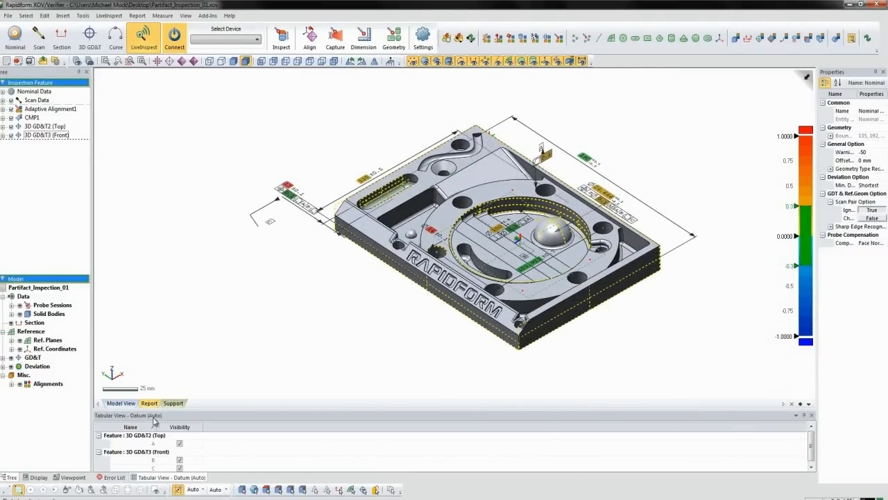
left_click(150, 402)
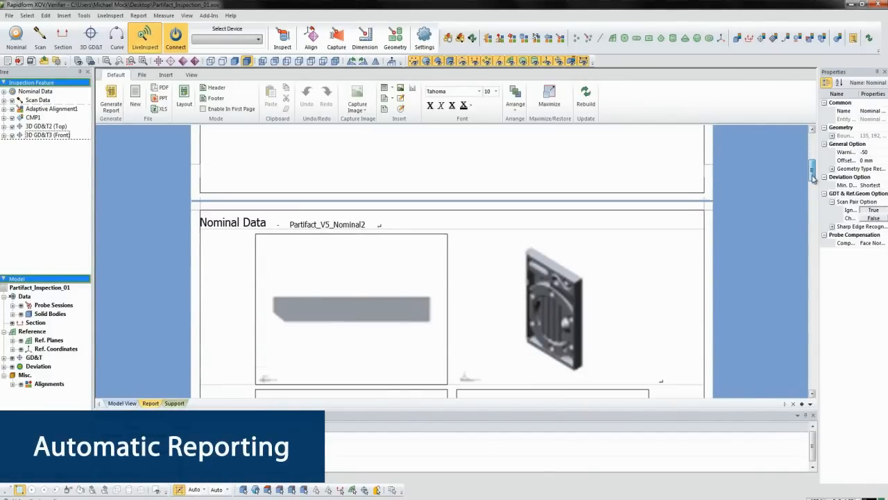
scroll("down", 3)
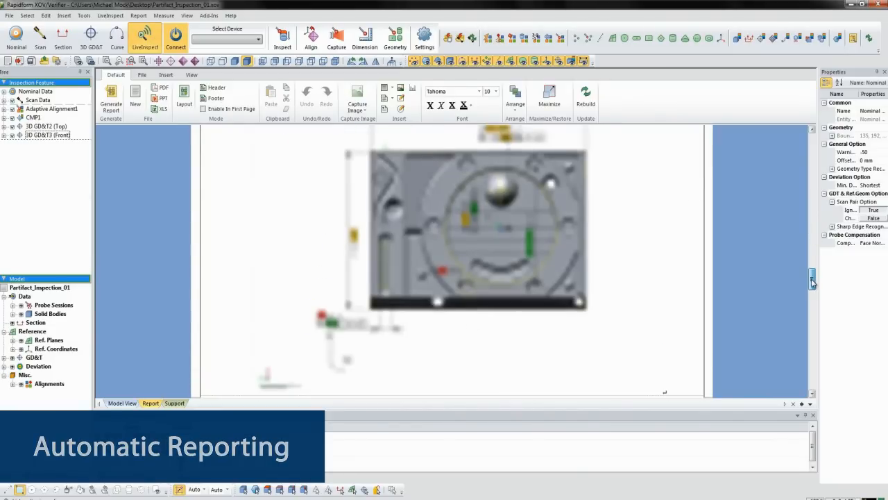
scroll("down", 3)
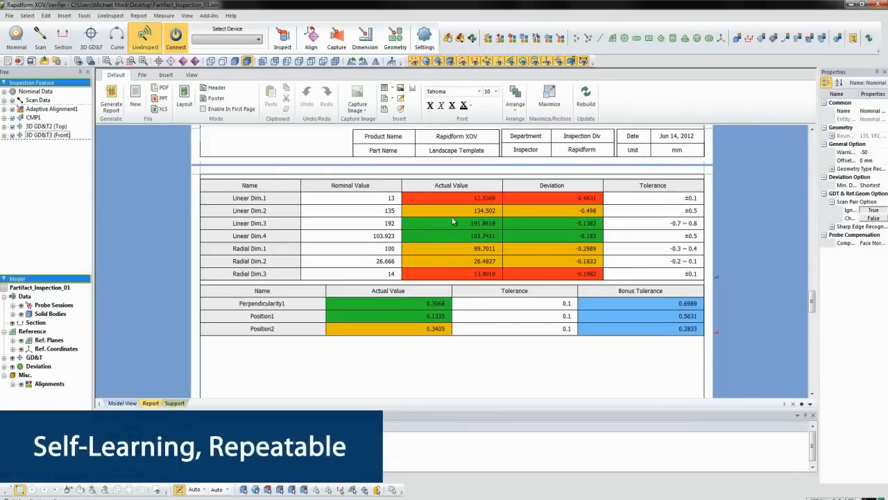
mouse_move(211, 380)
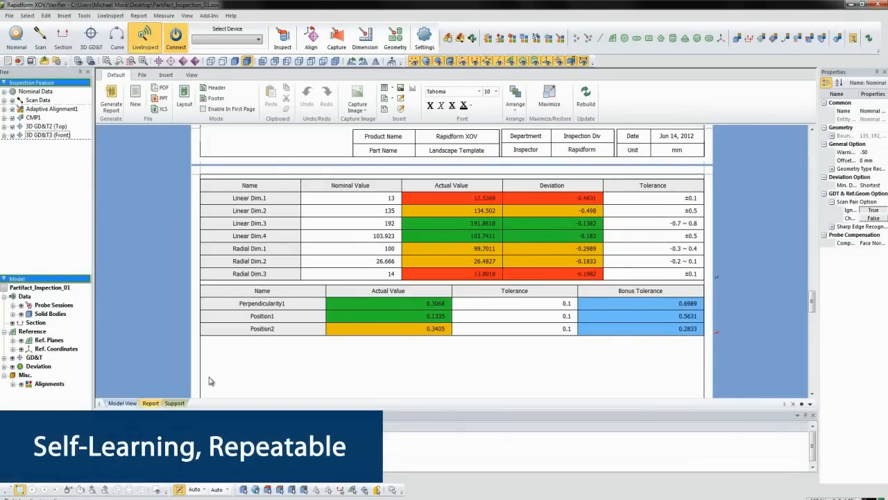
left_click(122, 403)
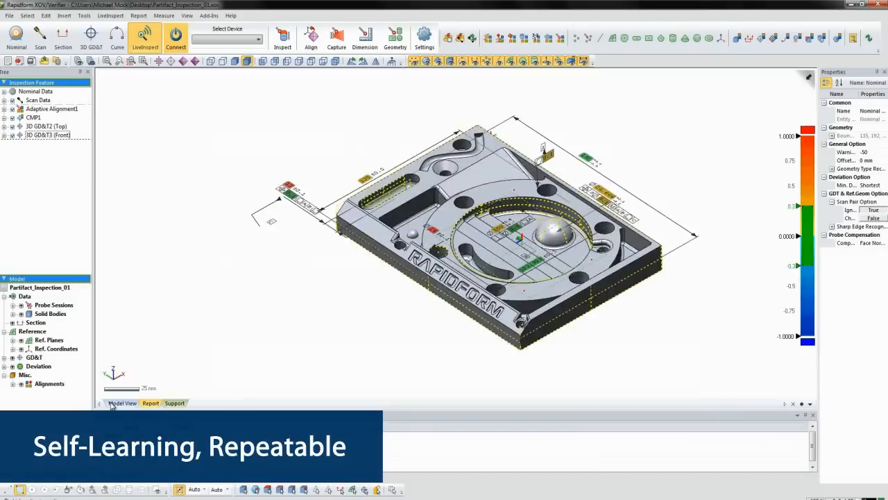